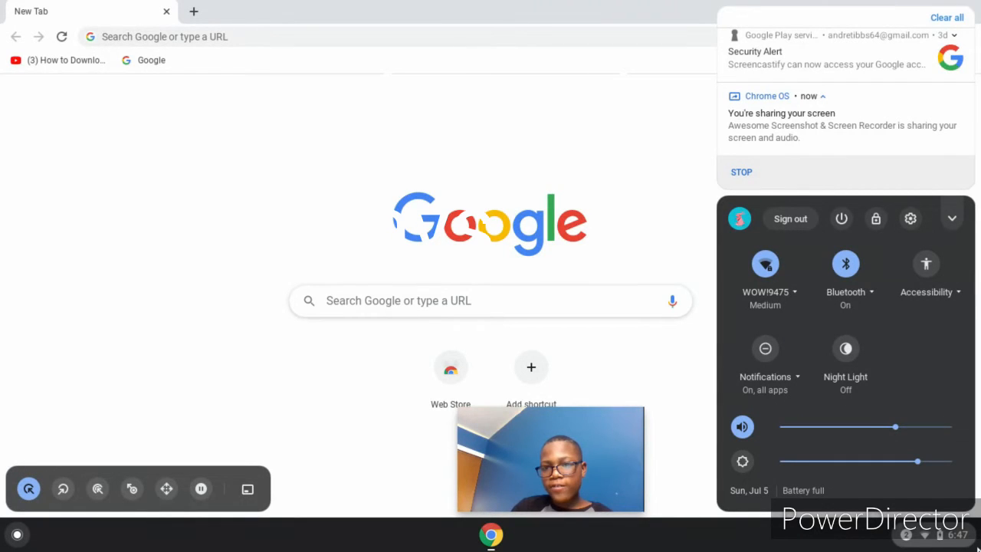
Dismiss the quick settings panel so the ChromeOS launcher can come up
left_click(702, 253)
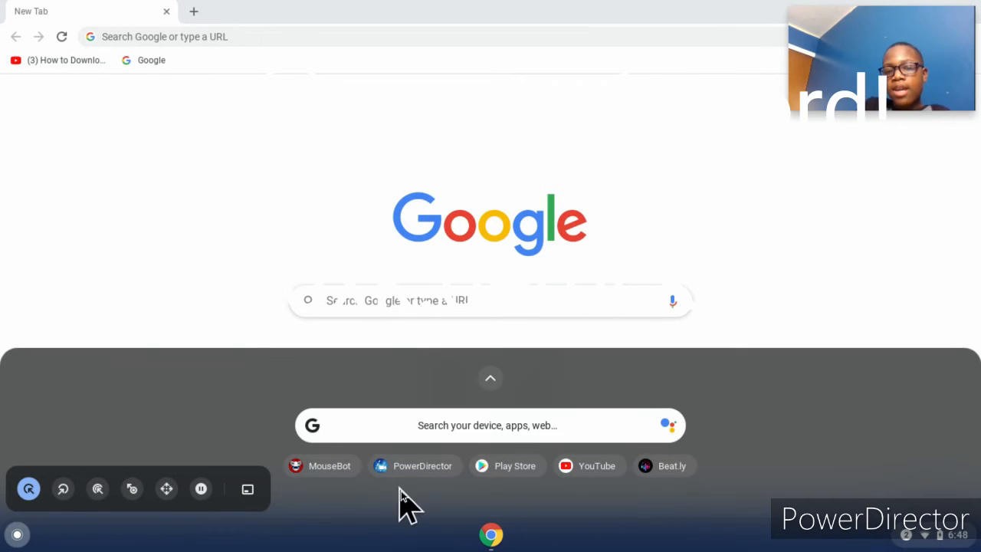
Launch PowerDirector and open the 'July' project from My Projects for editing
left_click(491, 426)
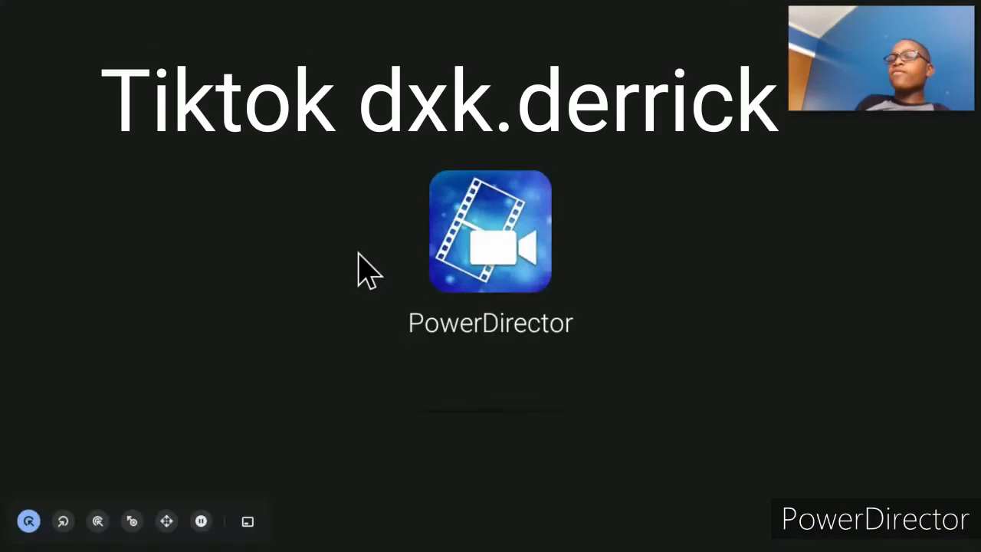
left_click(490, 233)
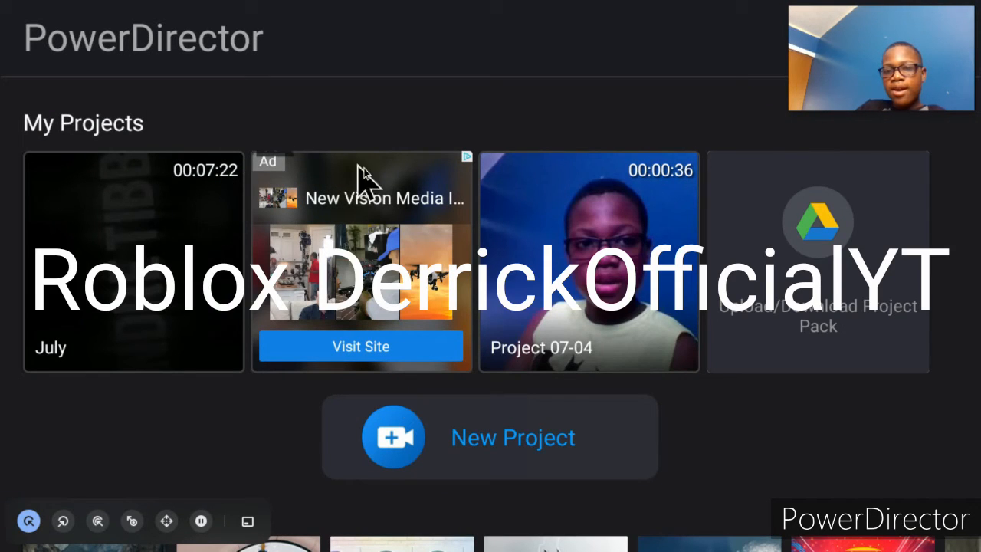
mouse_move(677, 386)
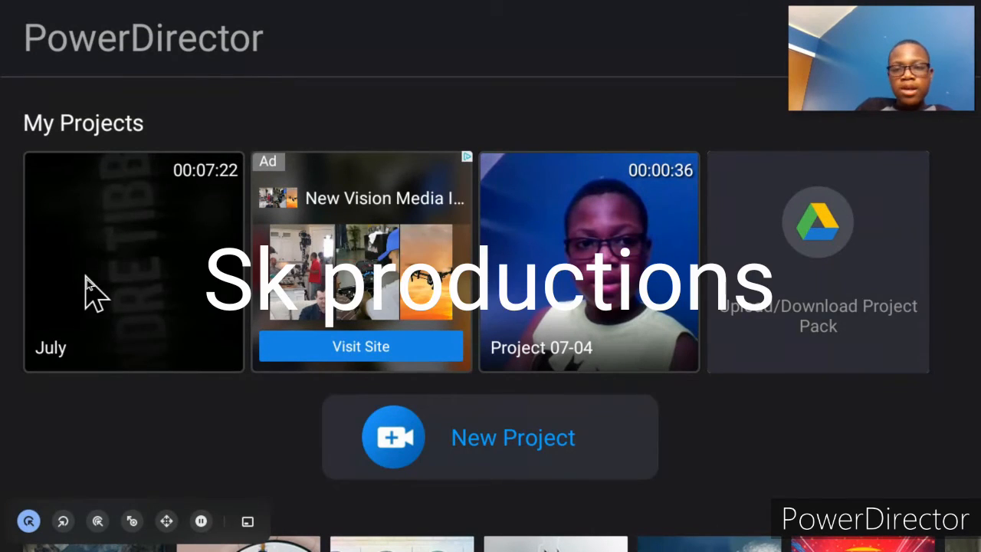
mouse_move(190, 237)
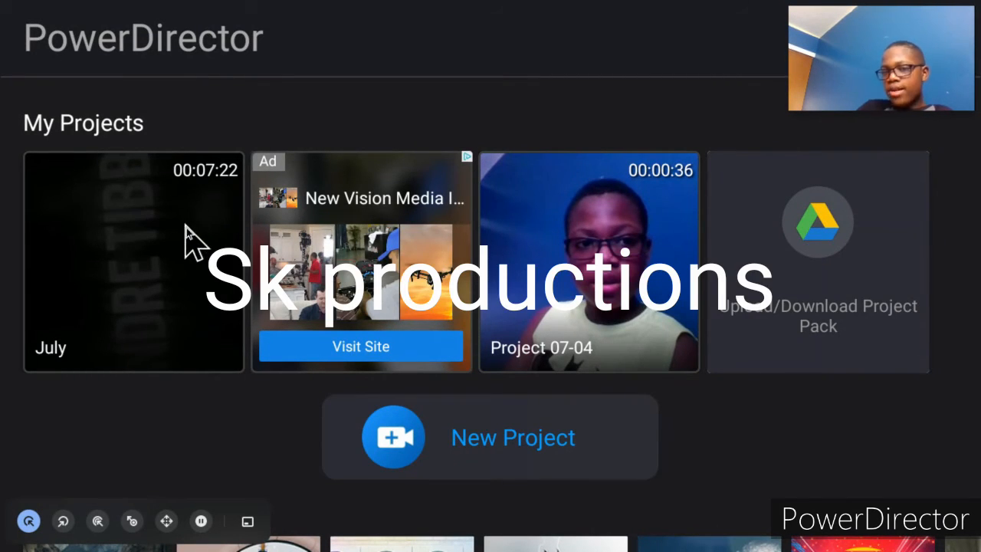
left_click(134, 260)
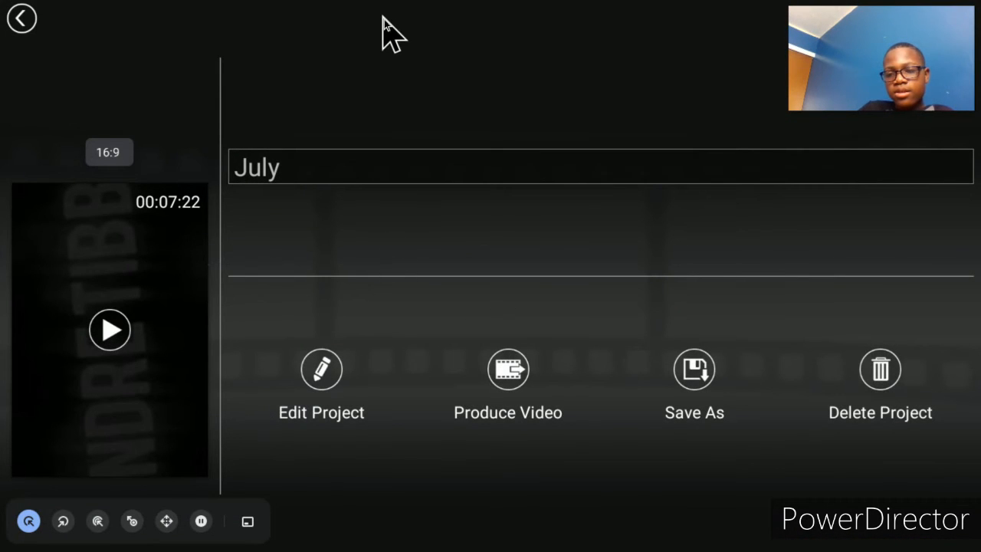
left_click(320, 369)
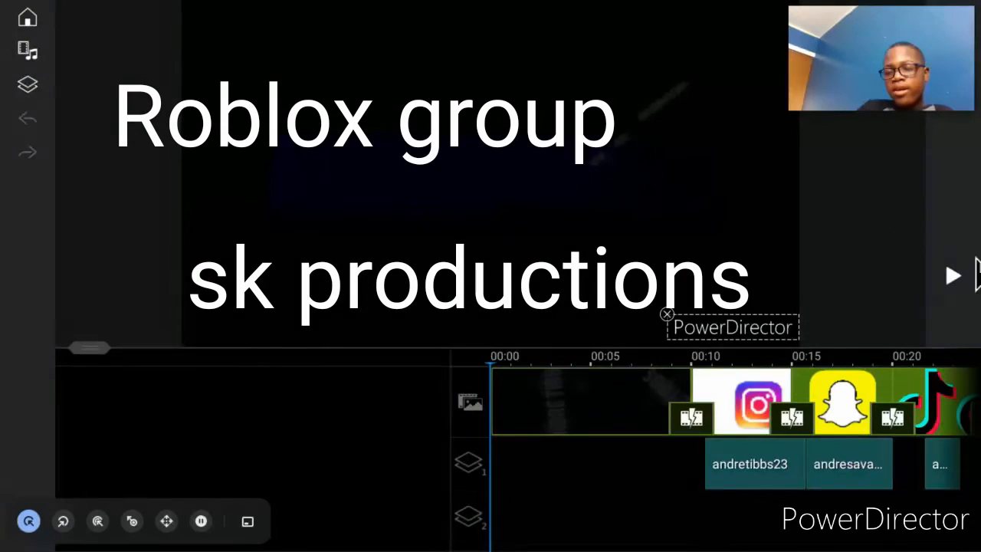
Play the July project in the preview window
left_click(953, 276)
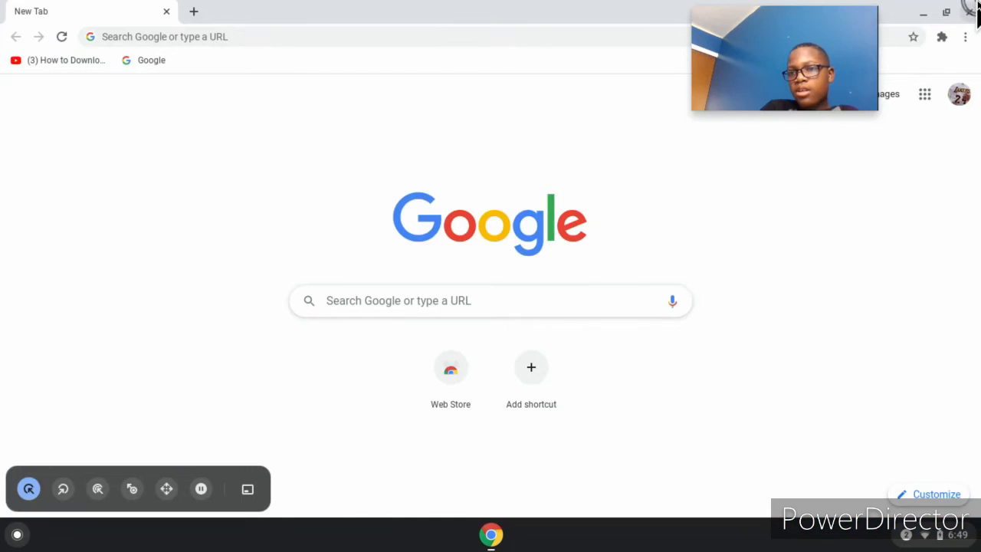
Search 'instagram logo images' in a new tab via the 'inst' address-bar suggestion
left_click(197, 10)
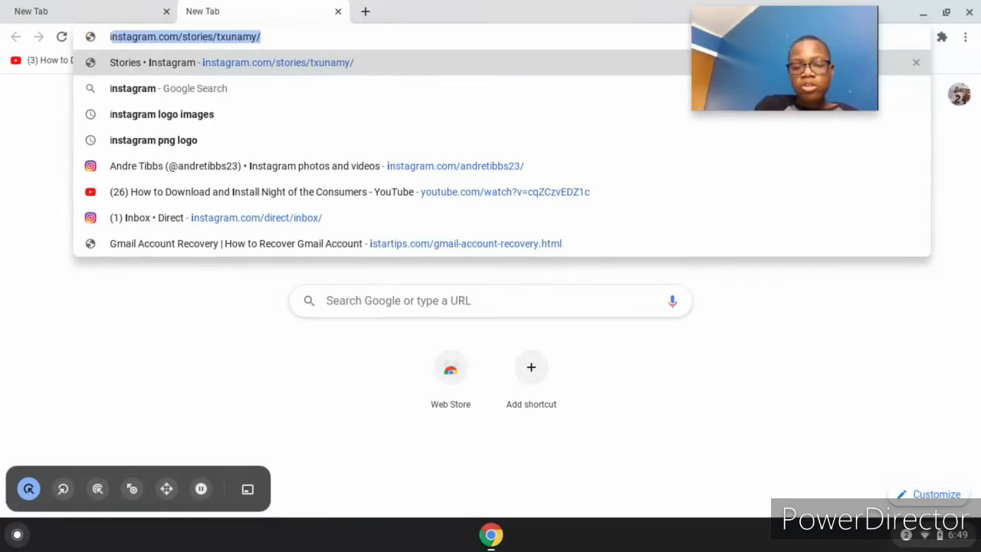
type("instgram")
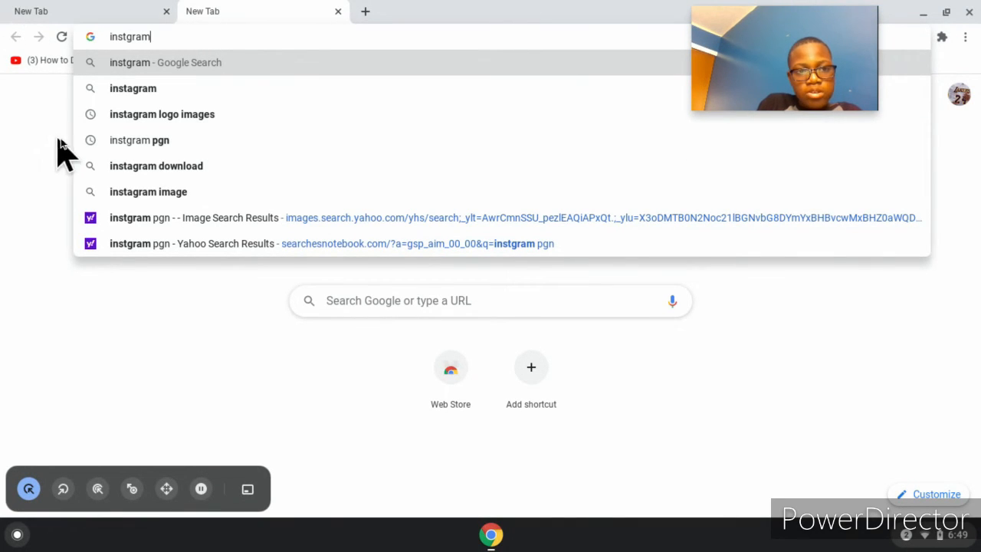
left_click(162, 113)
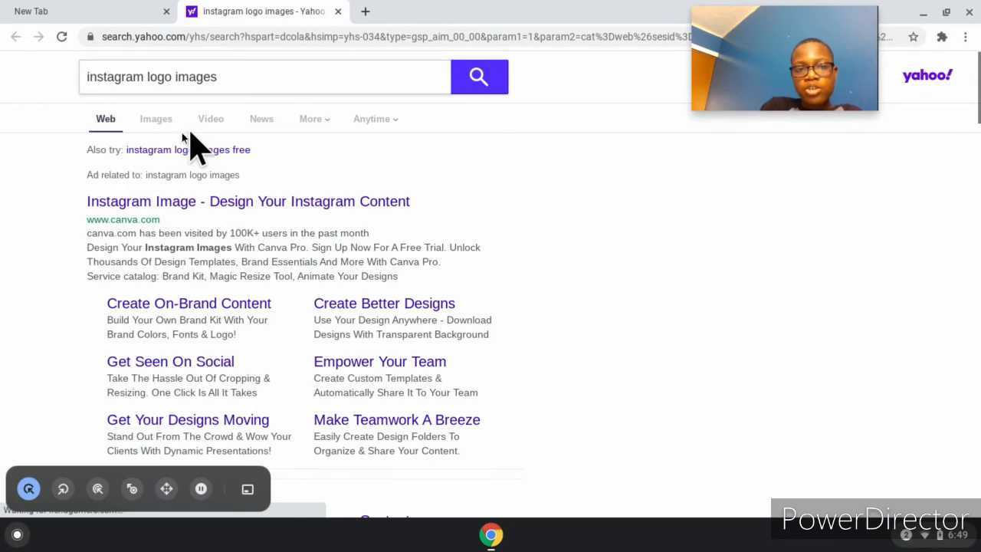
Scroll the Yahoo results down to the grid of Instagram logo thumbnails
left_click(263, 76)
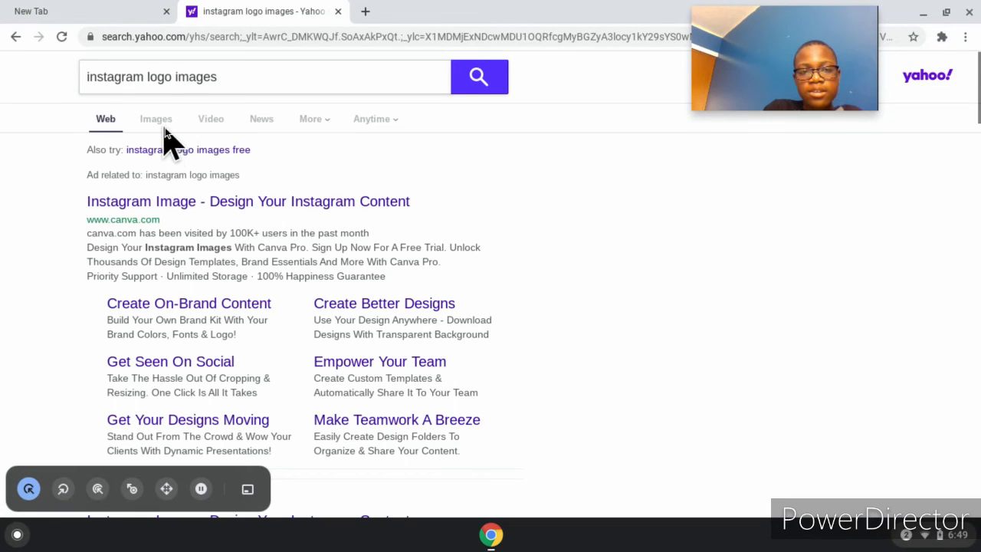
left_click(156, 119)
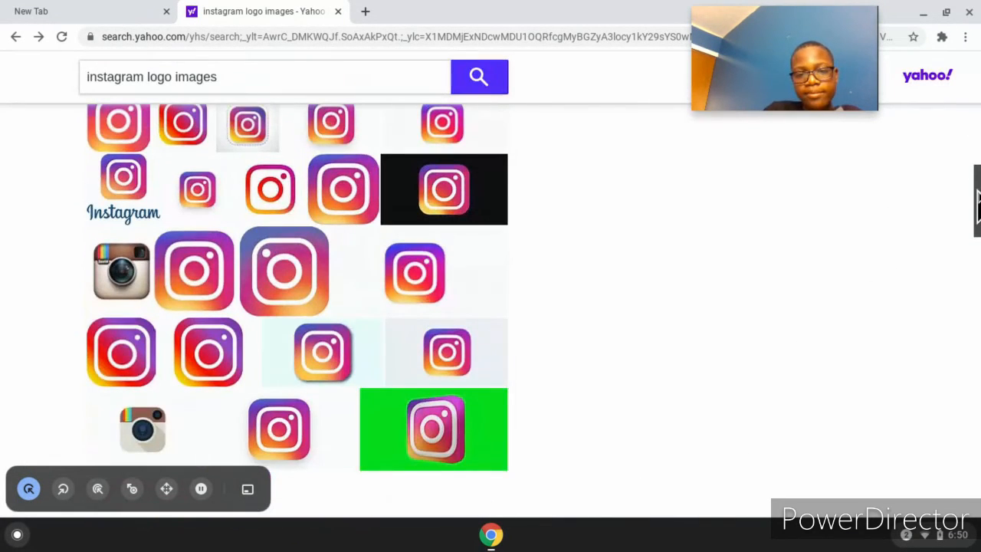
scroll("down", 3)
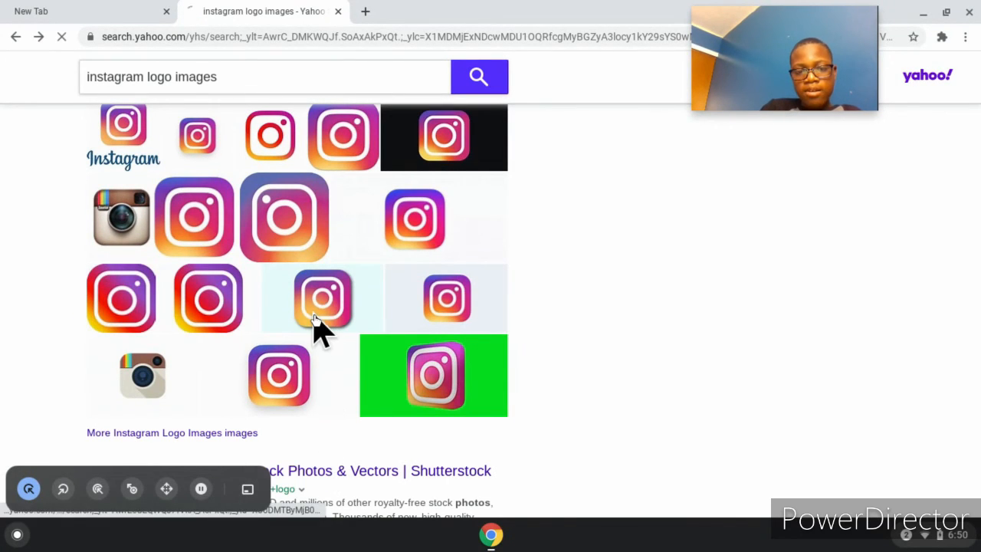
Enlarge one Instagram logo in the viewer, then close the image results tab
left_click(322, 299)
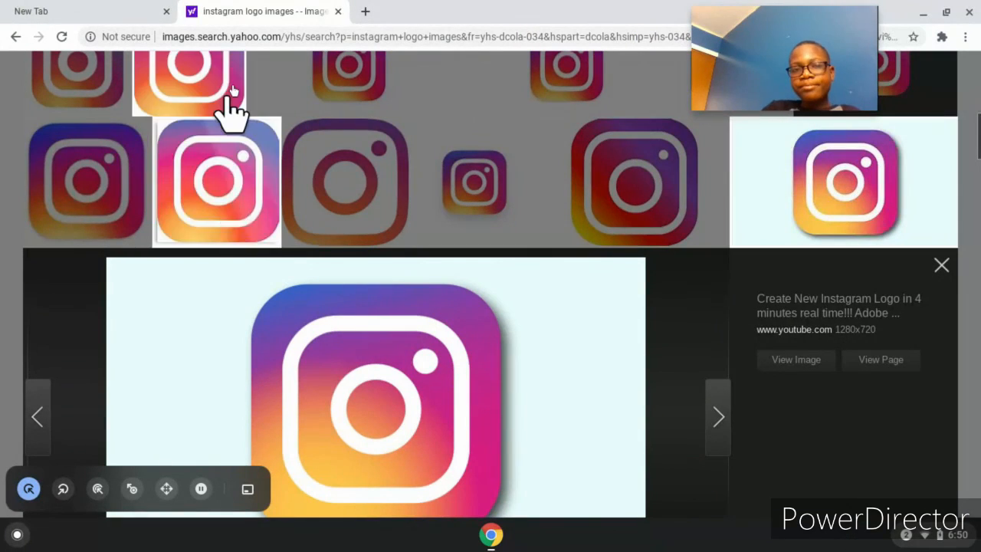
mouse_move(337, 16)
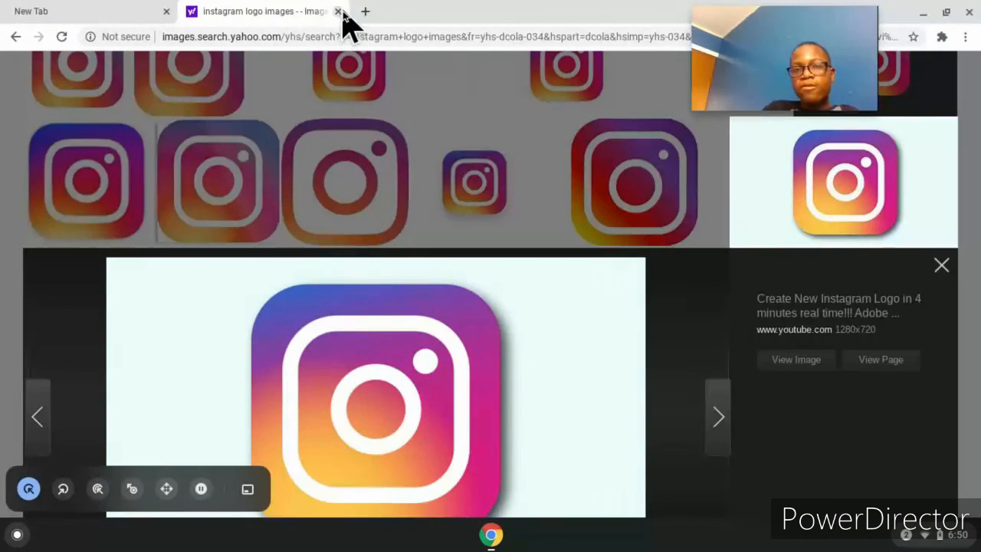
left_click(336, 12)
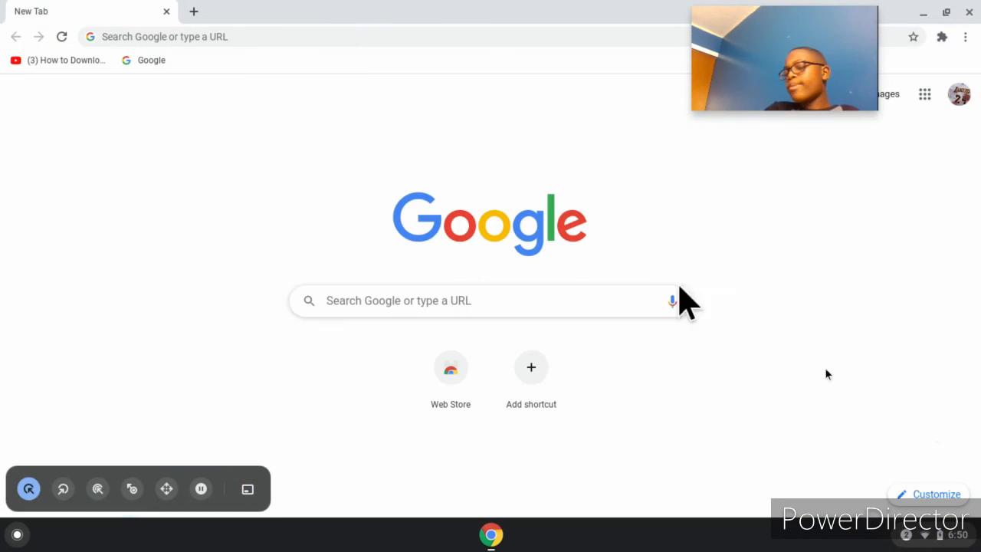